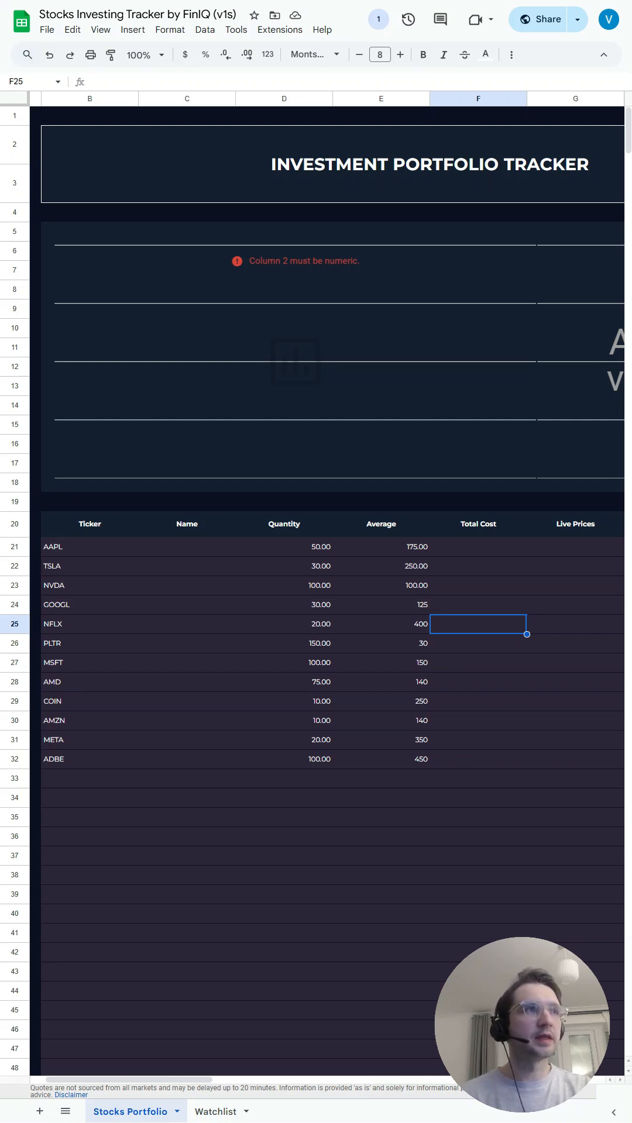
- Enter =GOOGLEFINANCE(B21,"name") in C21 and autofill company names down to C32
click(186, 547)
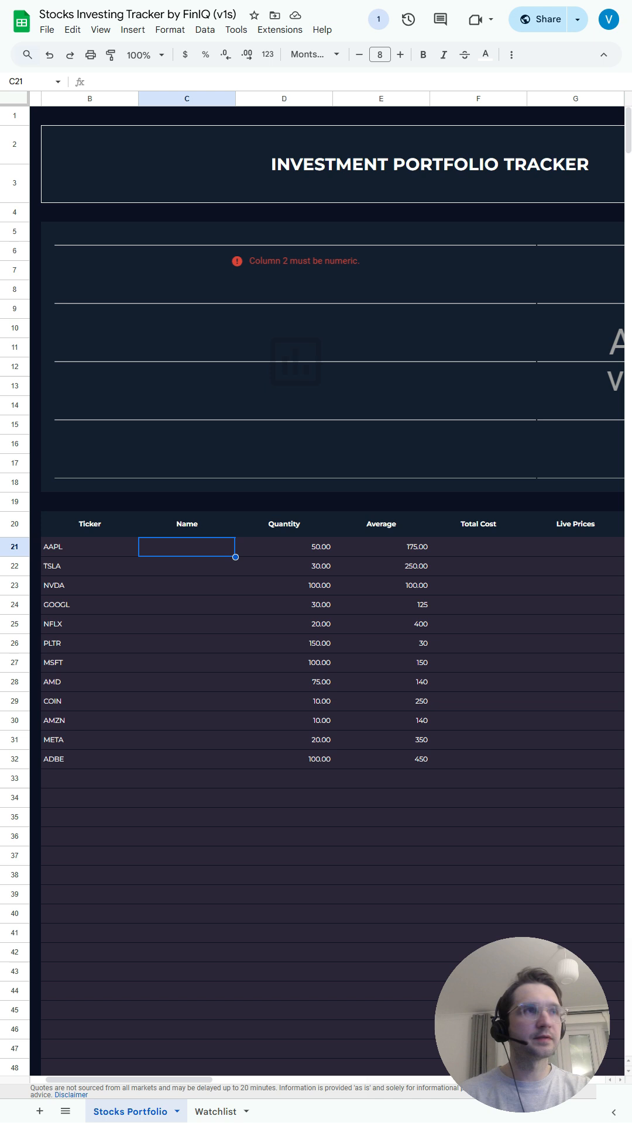
text(=goo)
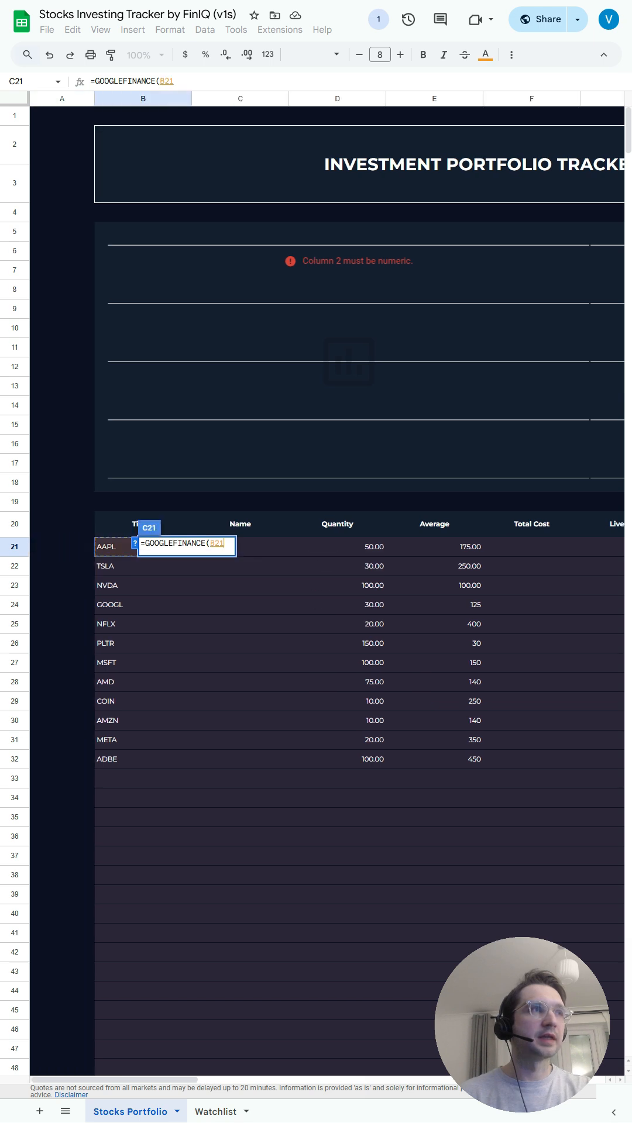
text(,")
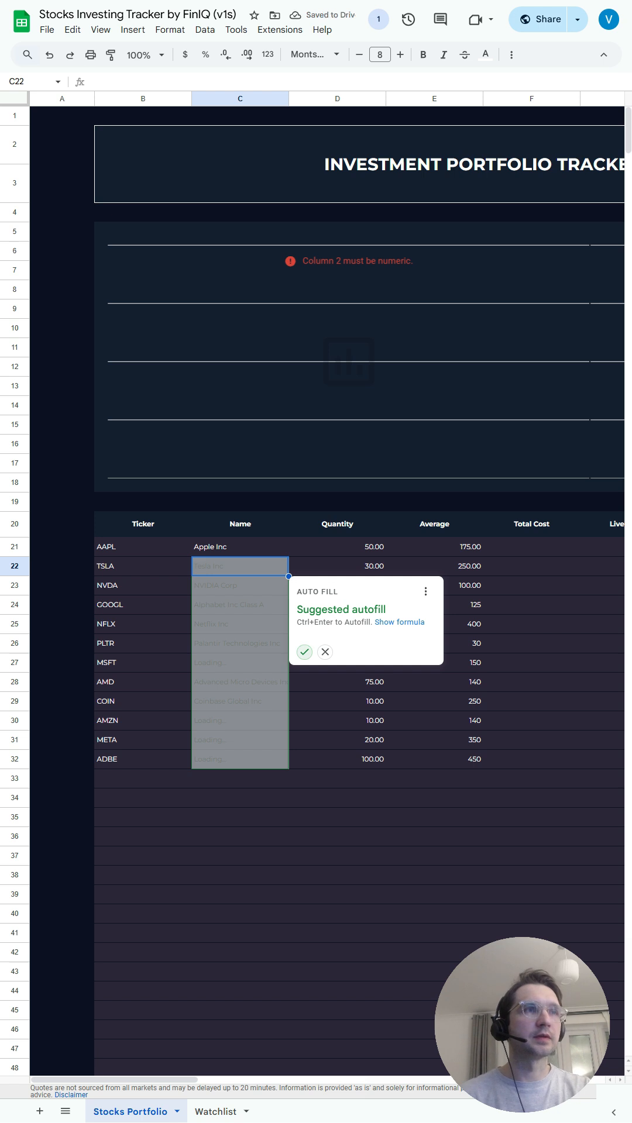
click(304, 652)
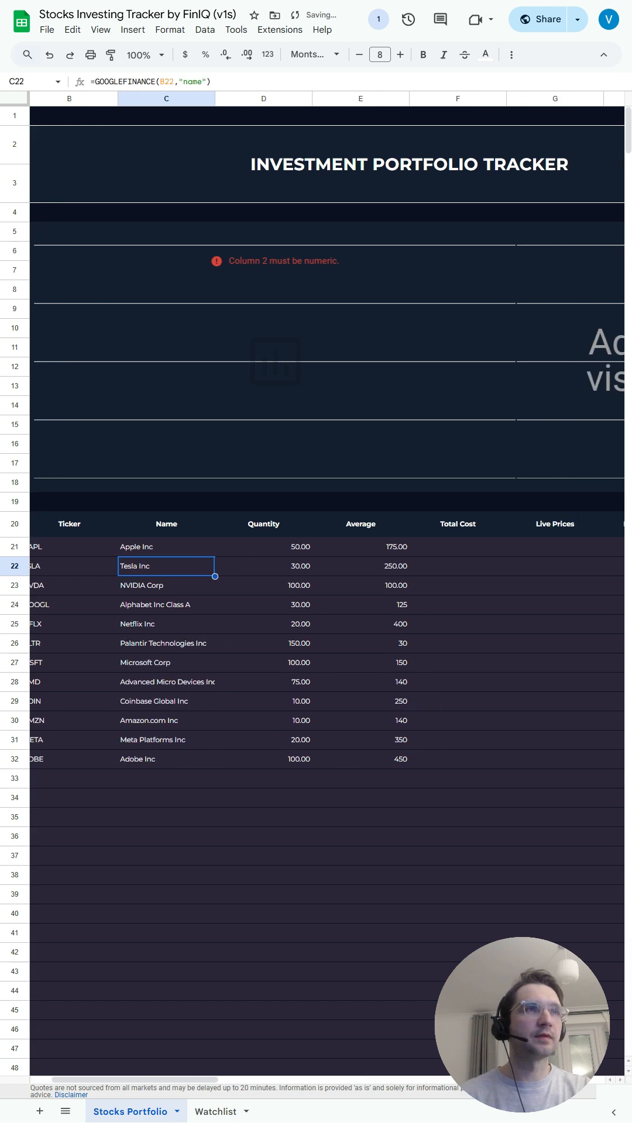
- Enter =D21*E21 in F21 and autofill total costs through F32
click(429, 546)
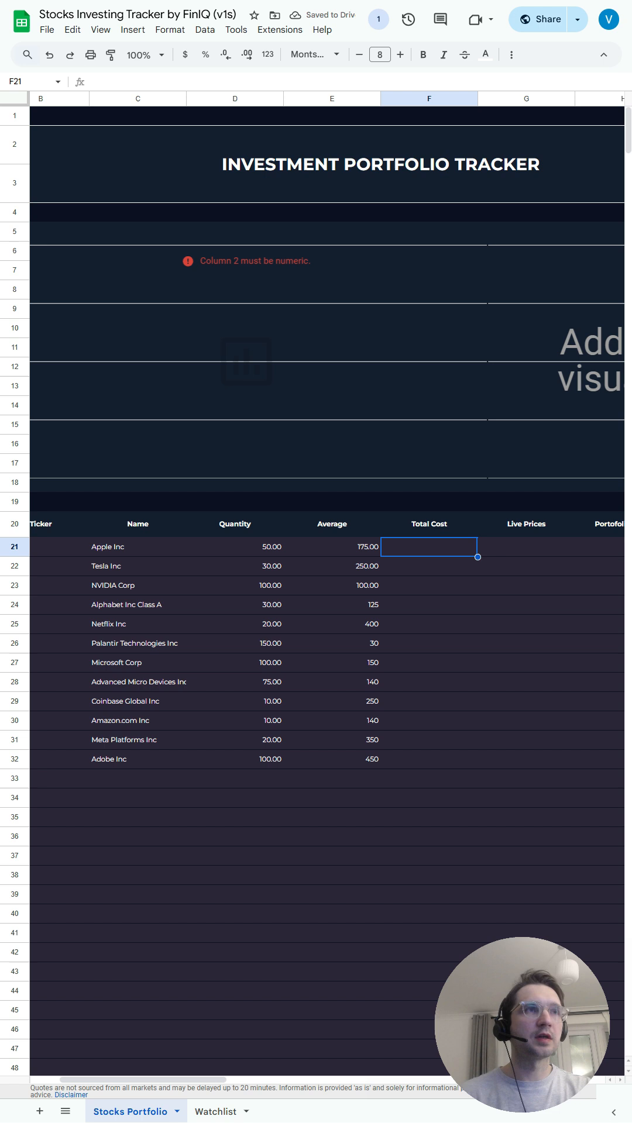
text(=D21)
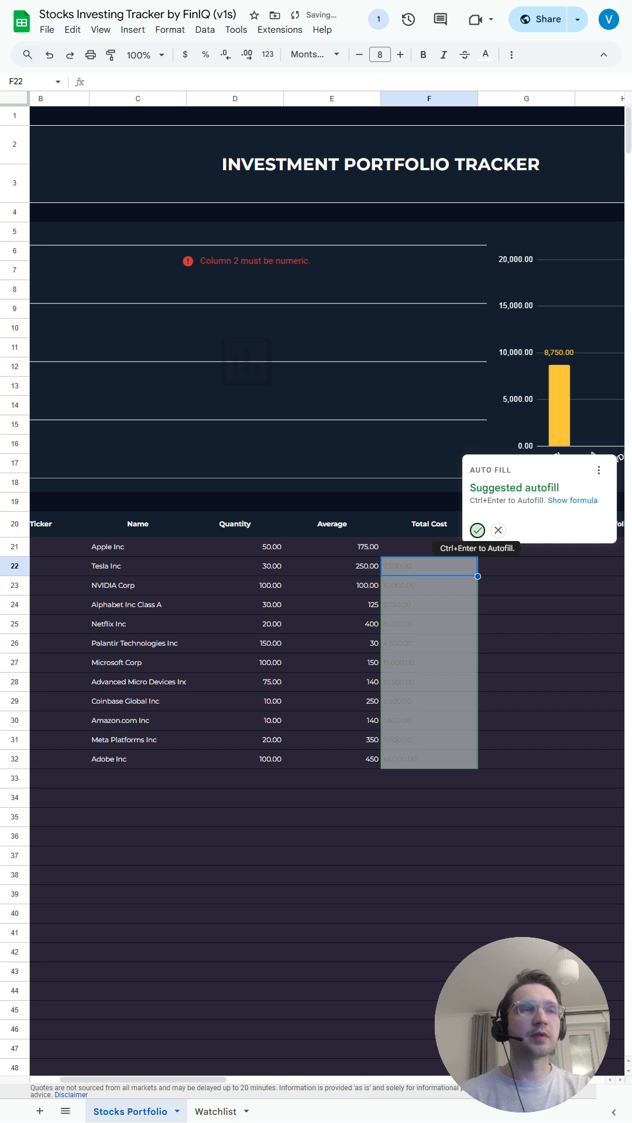
click(476, 530)
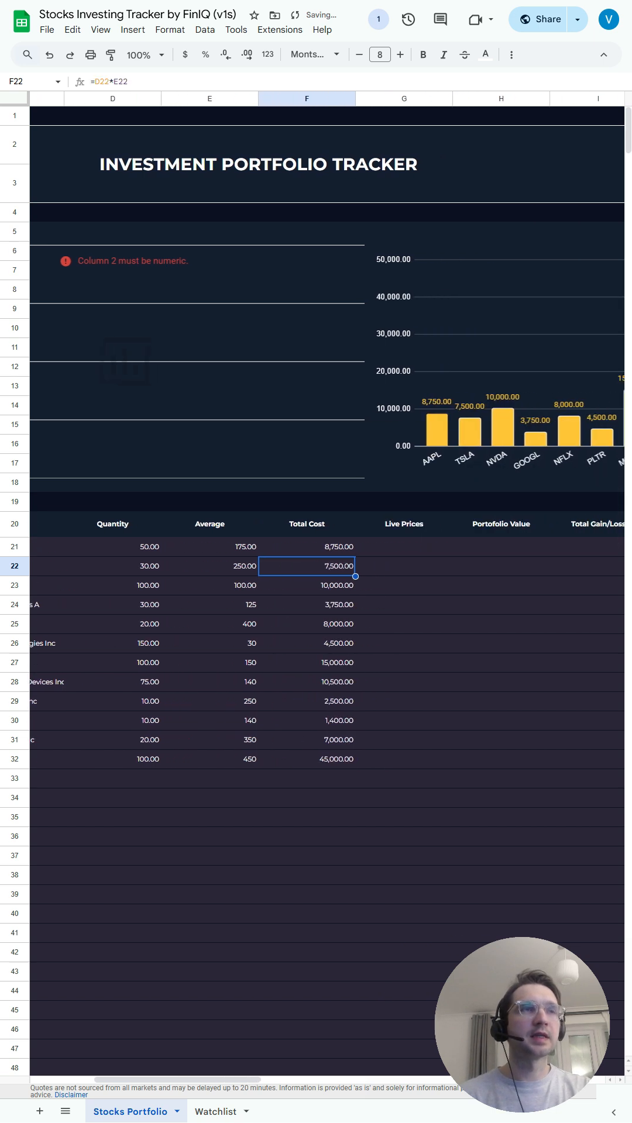
- Autofill live prices with =GOOGLEFINANCE(B21,"price") and start Portfolio Value with =G21*D21
click(403, 546)
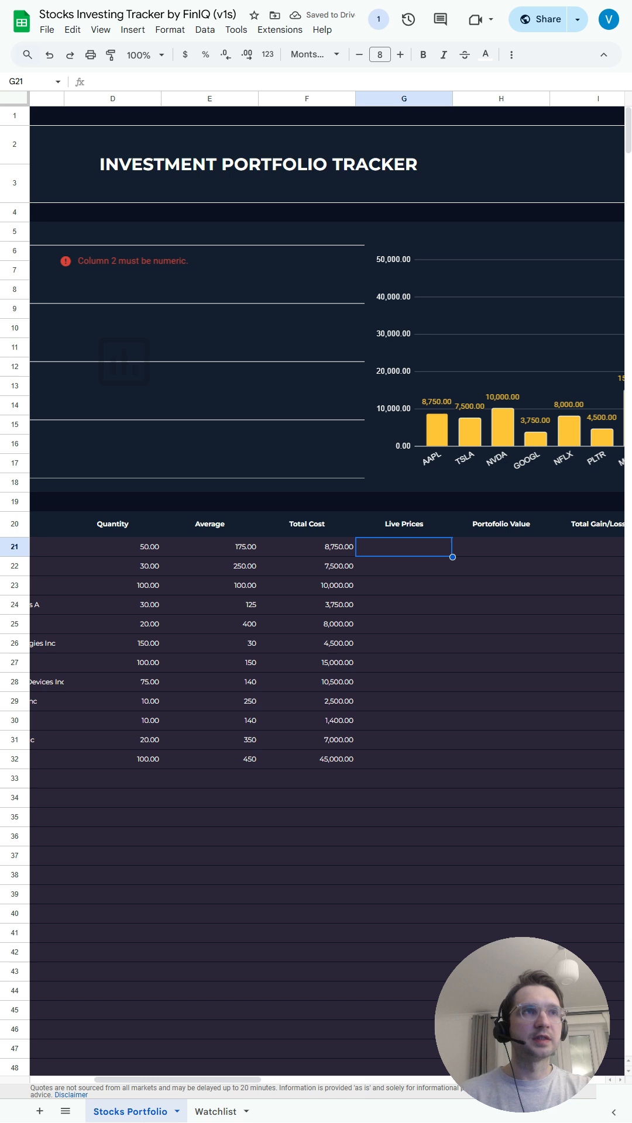
text(=GOOGLEFINANCE()
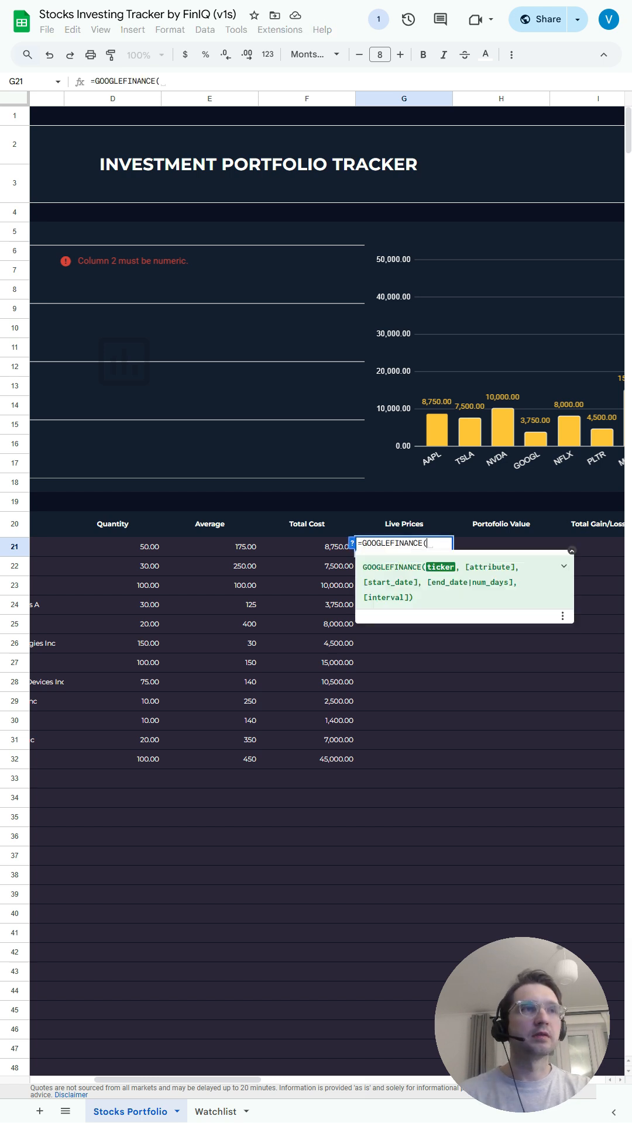
text(F)
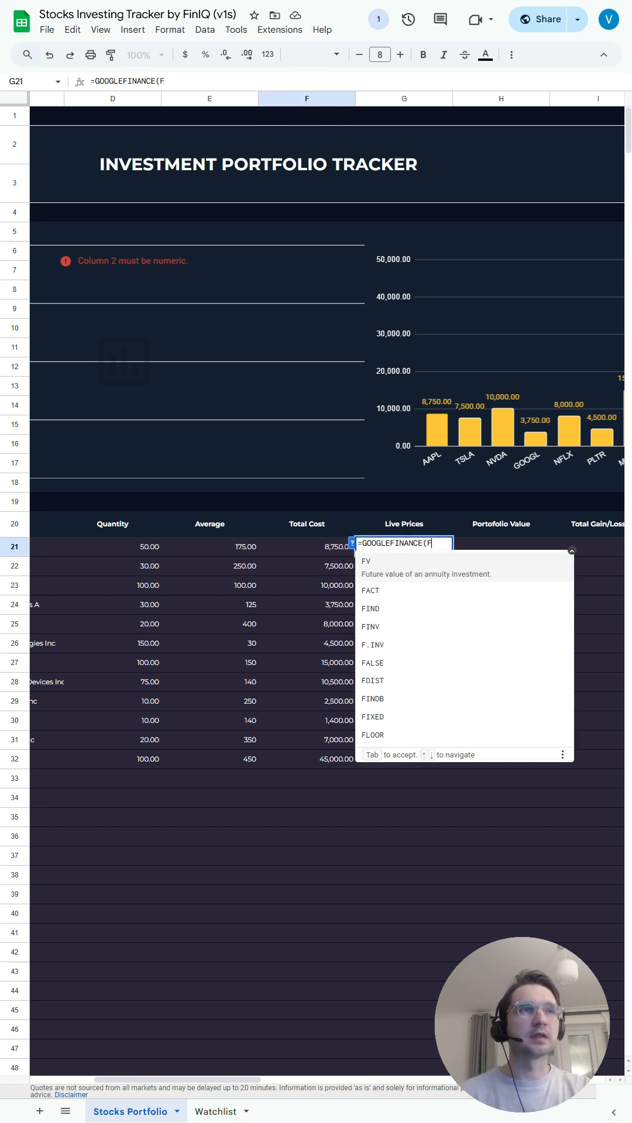
text(B21 ,)
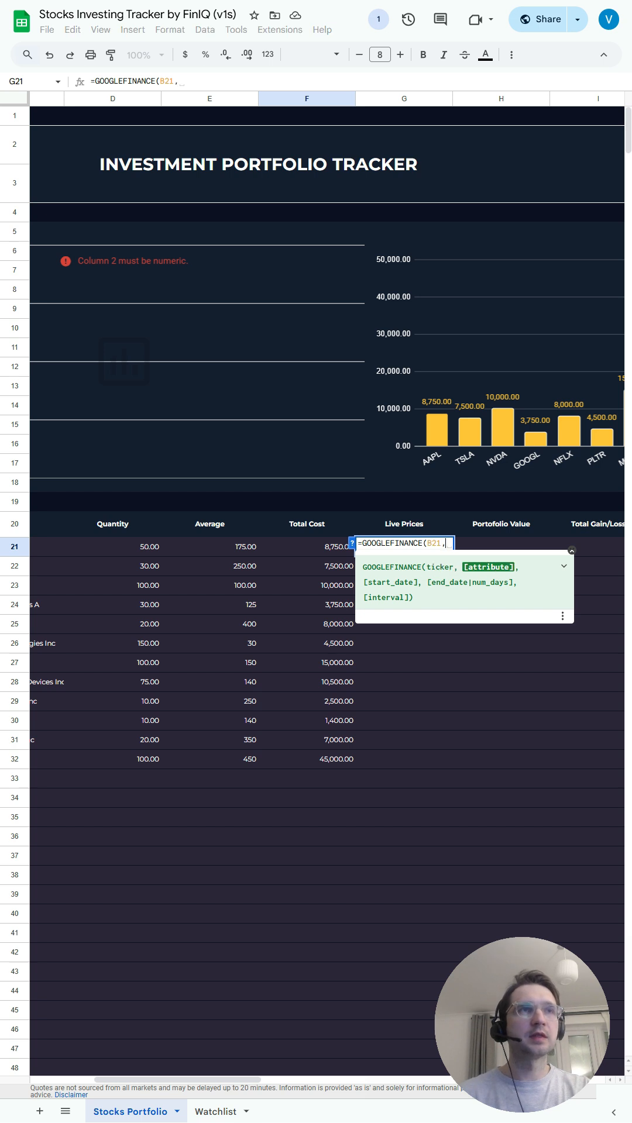
text(")
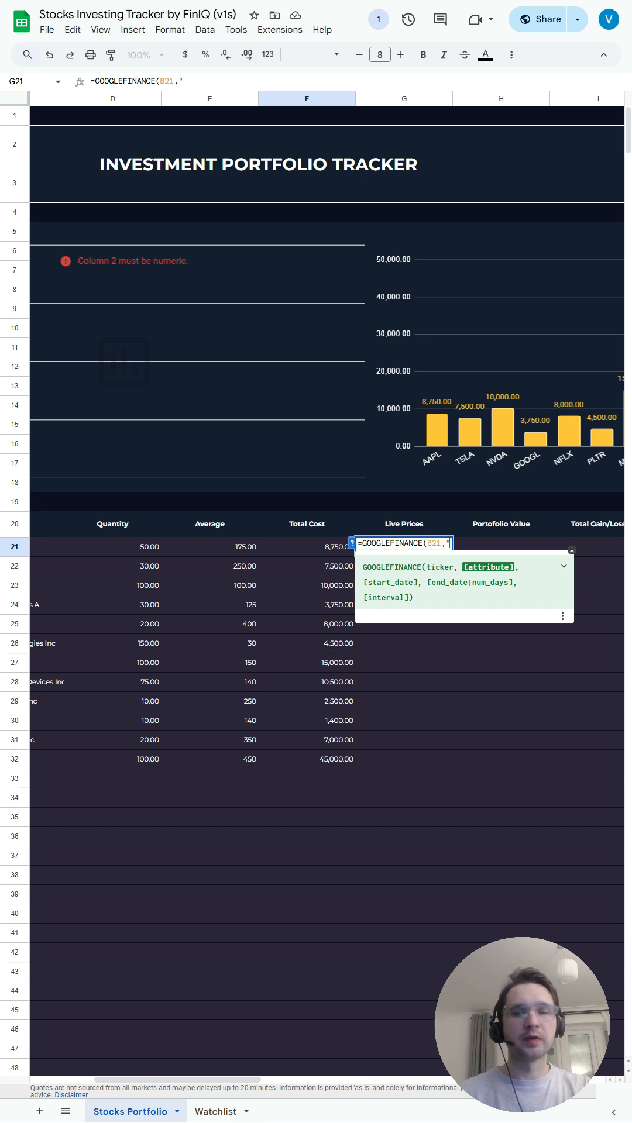
text(price"))
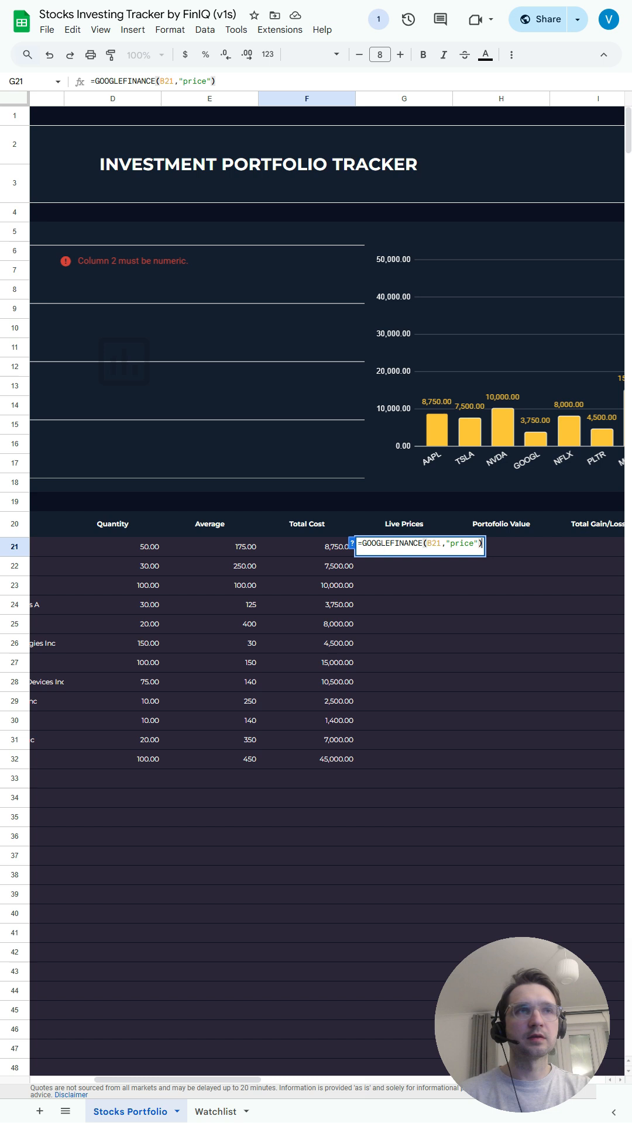
key(Return)
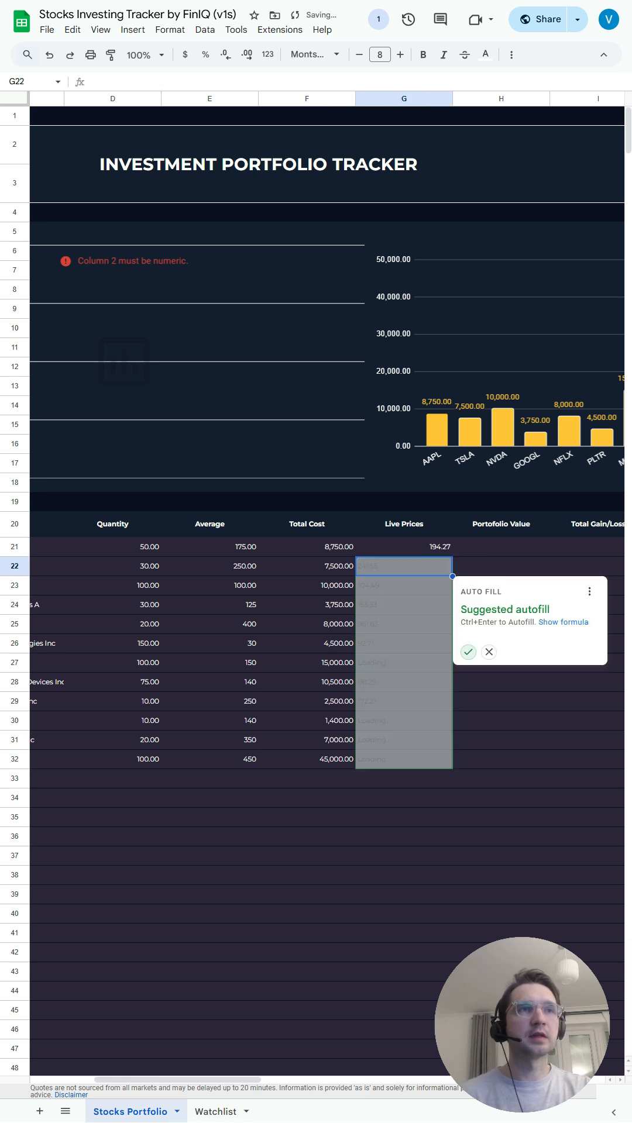
click(467, 652)
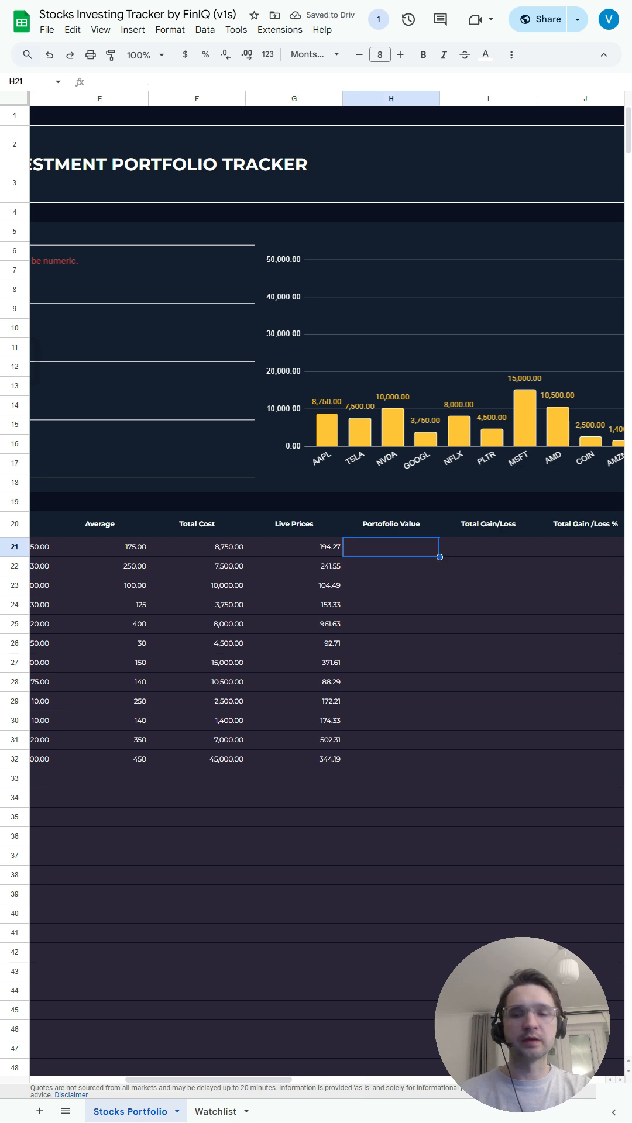
text(=G21*)
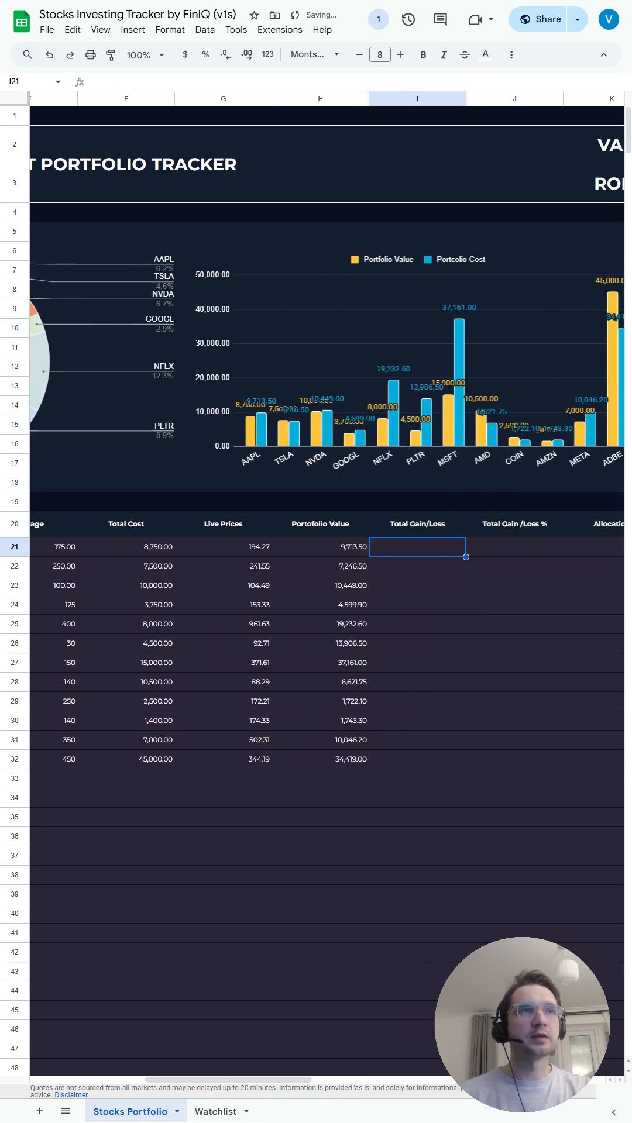
- Enter =H21-F21 in I21 and autofill gain/loss values through I32
text(=H21)
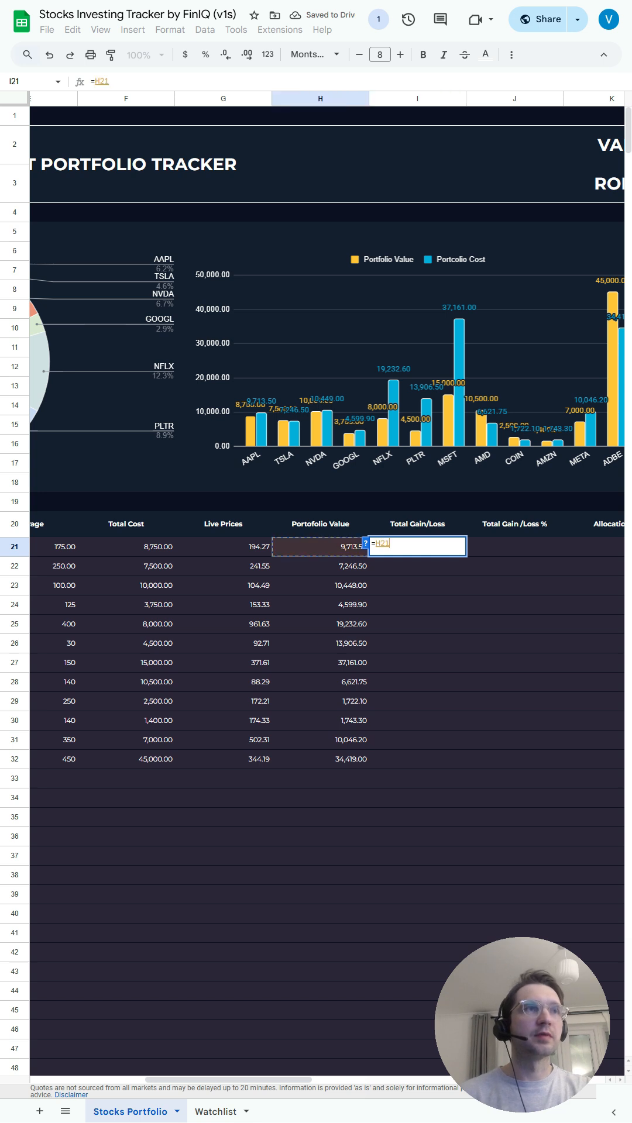
text(-)
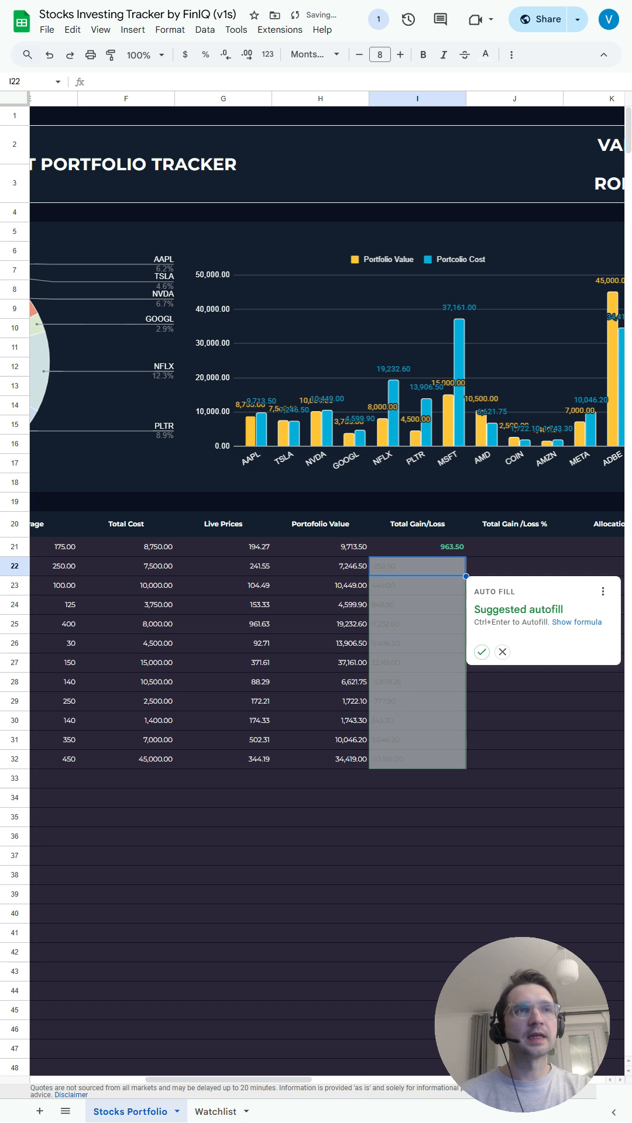
click(481, 652)
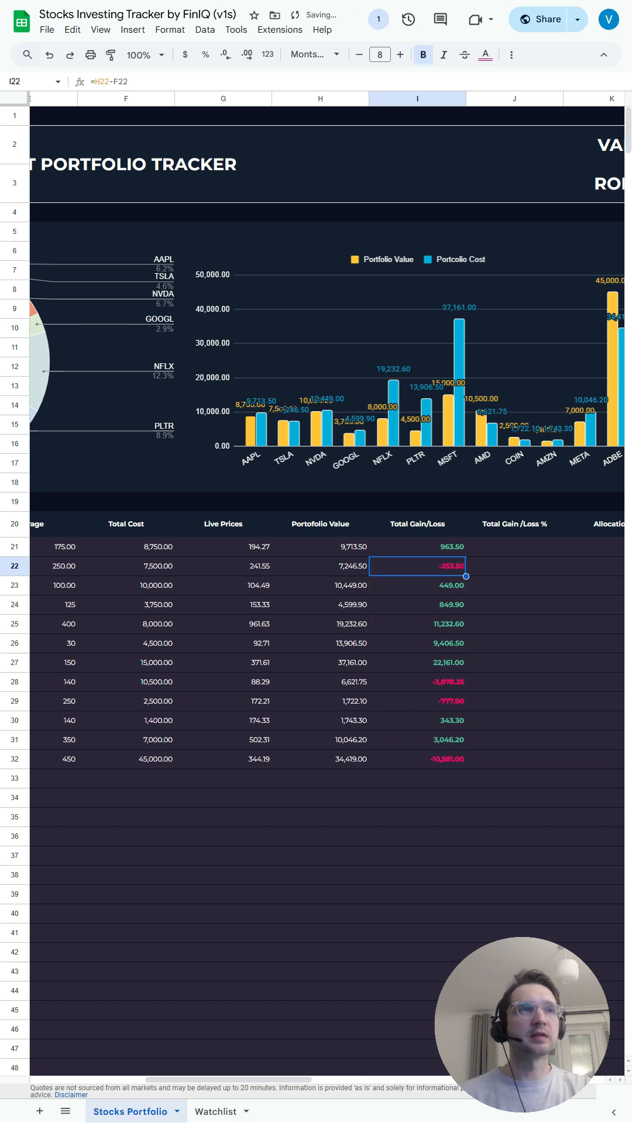
click(514, 566)
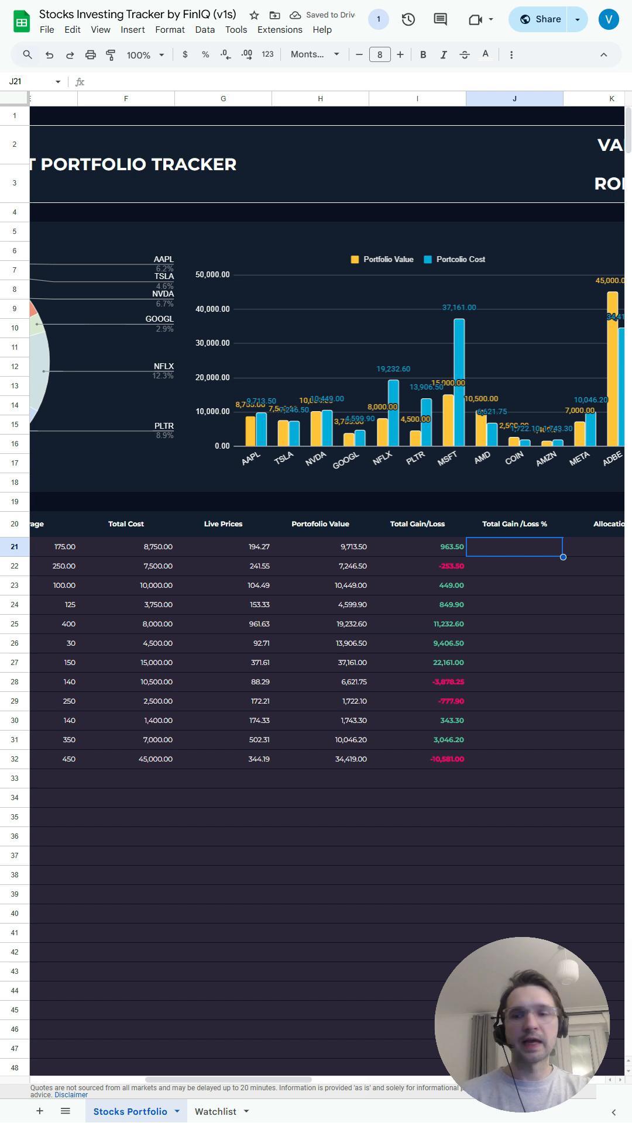
- Enter =I21/F21 in J21 and autofill gain/loss percentages through J32
text(=)
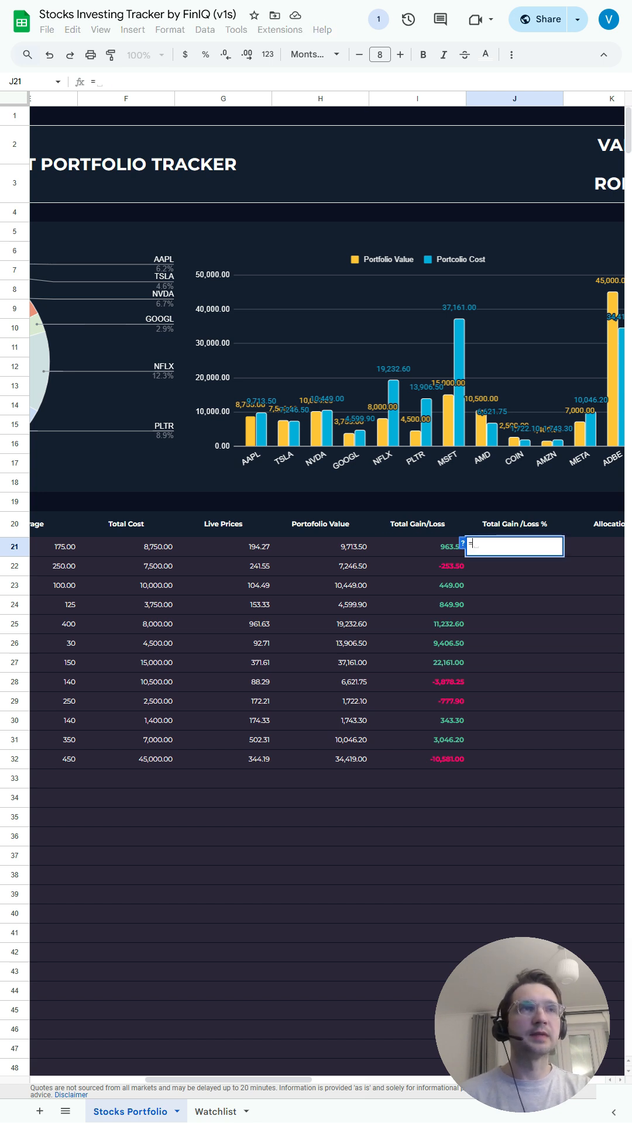
text(=I21)
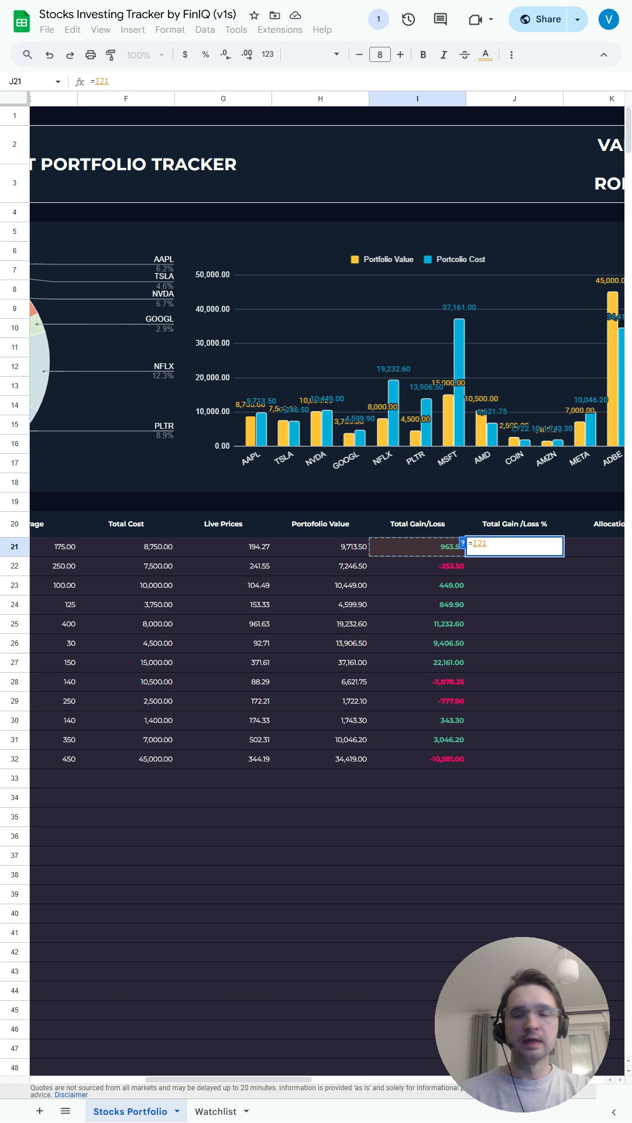
text(/)
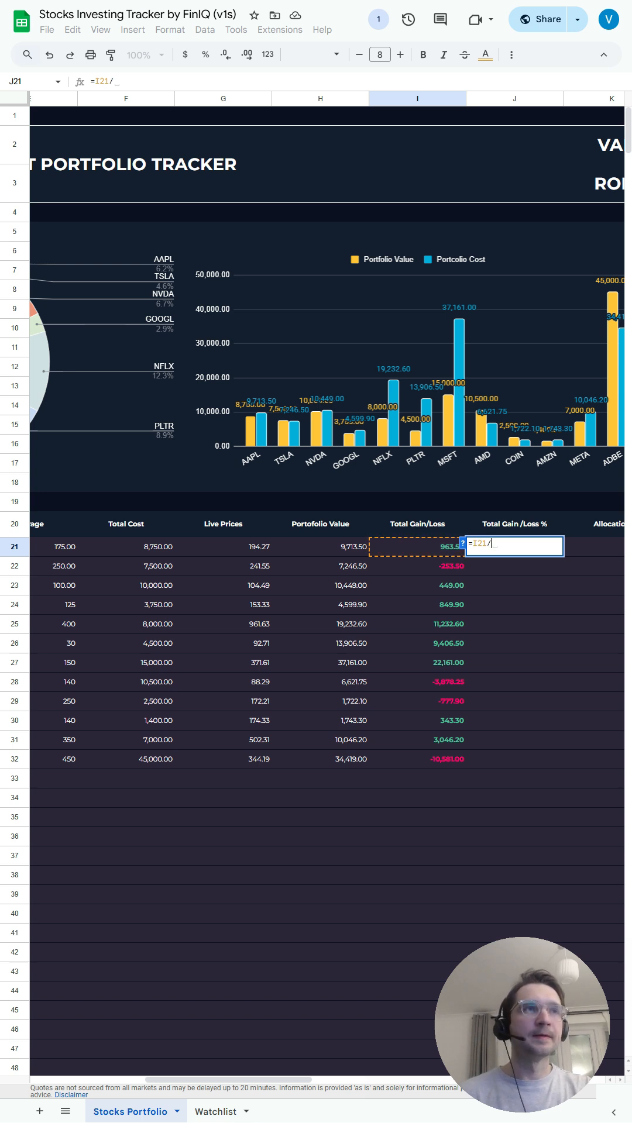
click(223, 546)
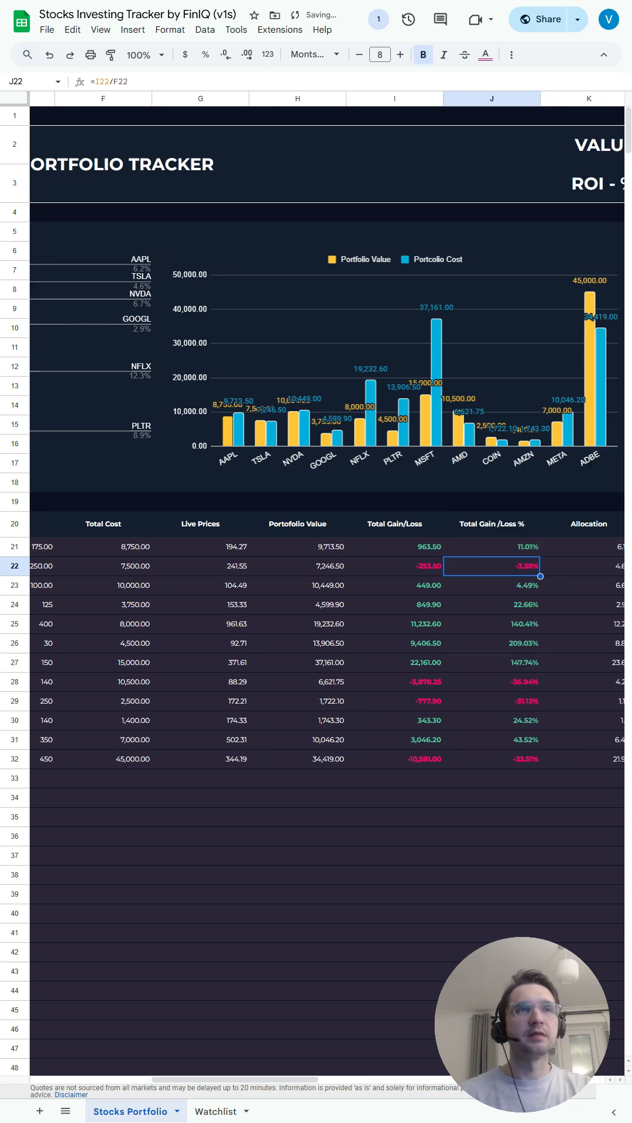
scroll(right, 3)
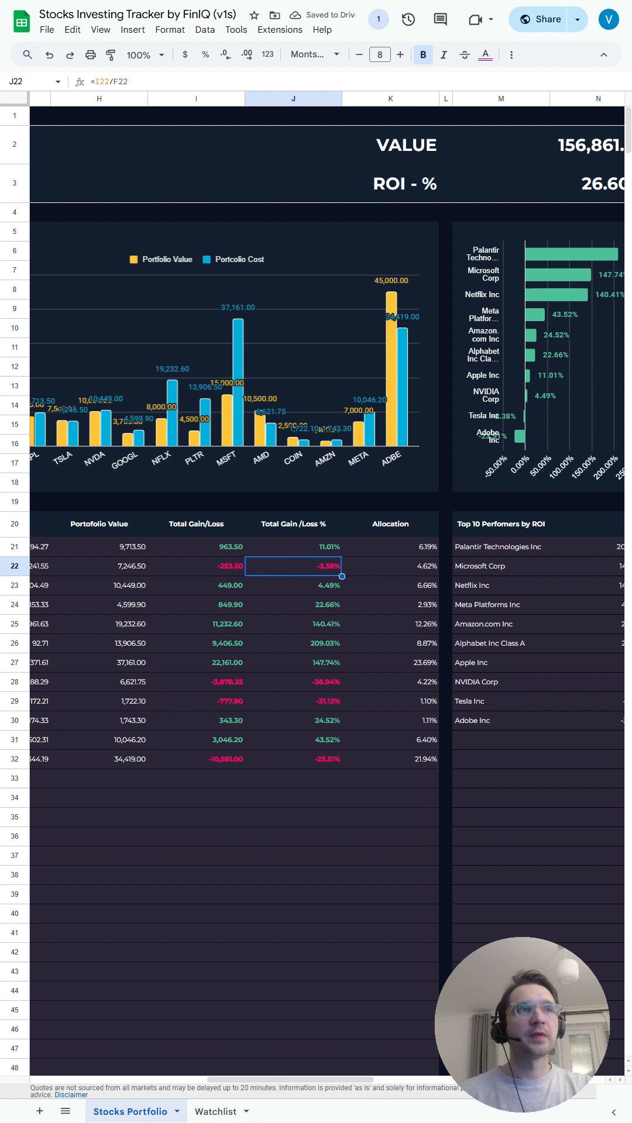
scroll(right, 3)
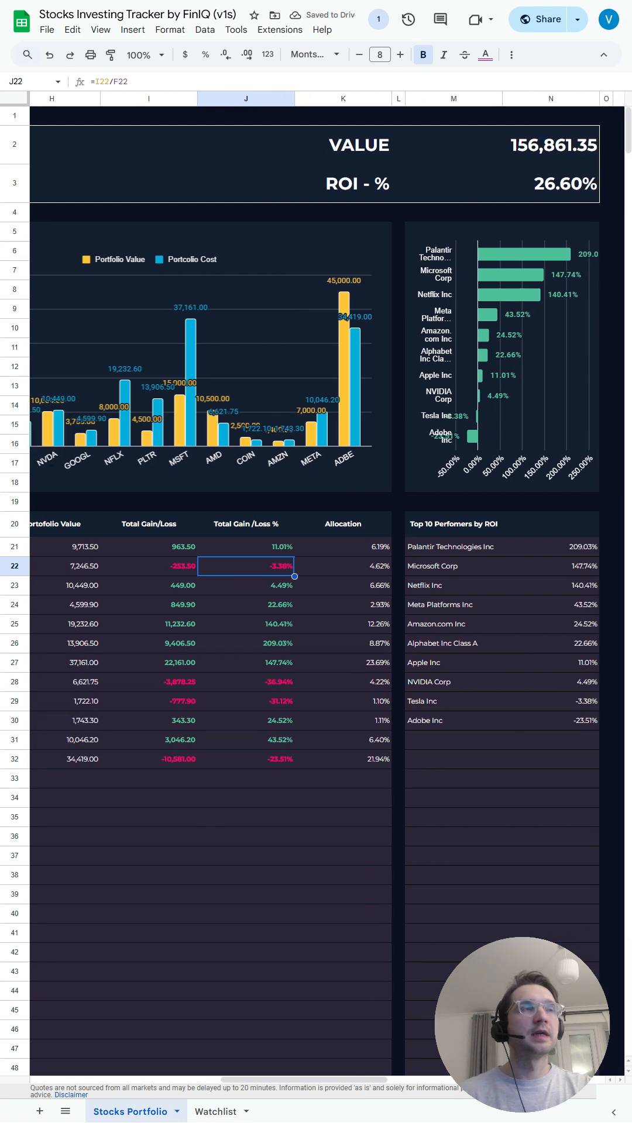
scroll(left, 3)
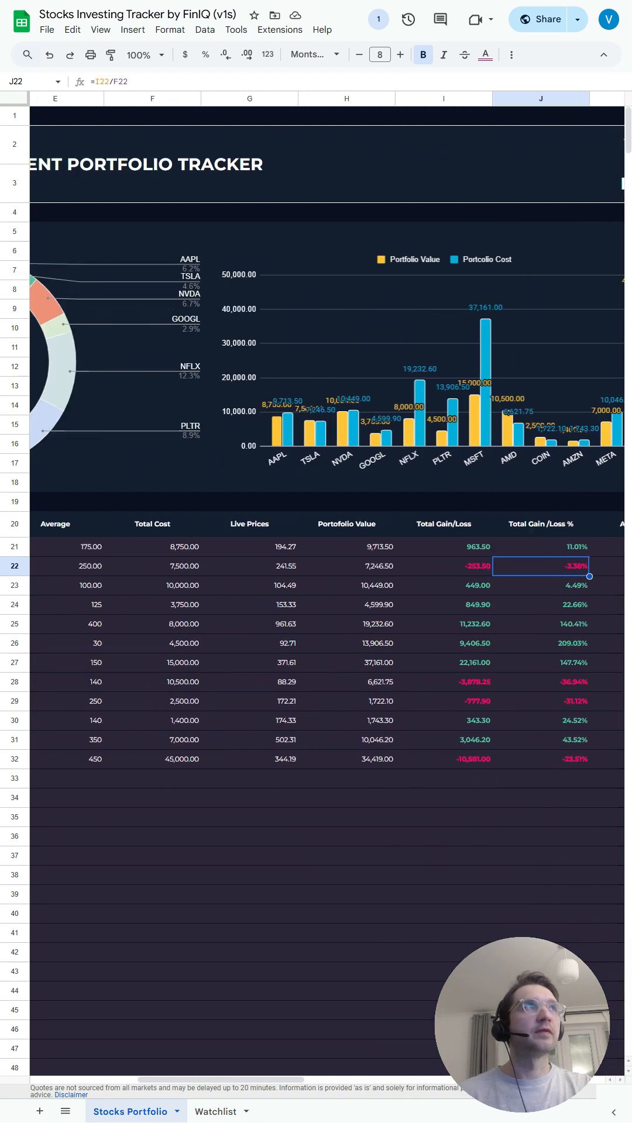
scroll(left, 3)
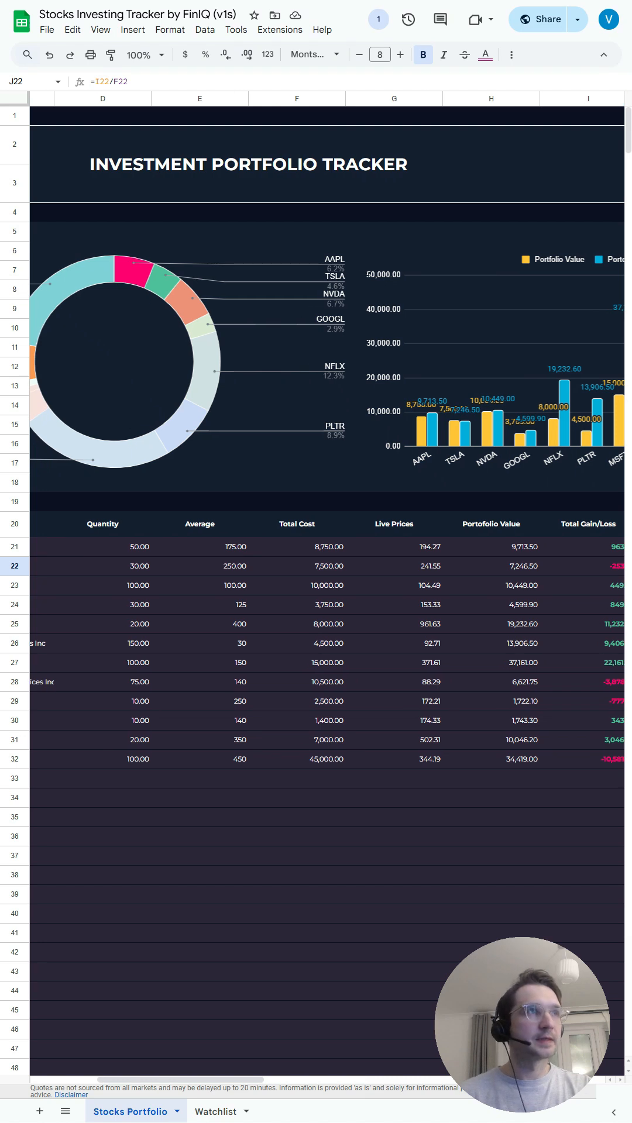
scroll(left, 3)
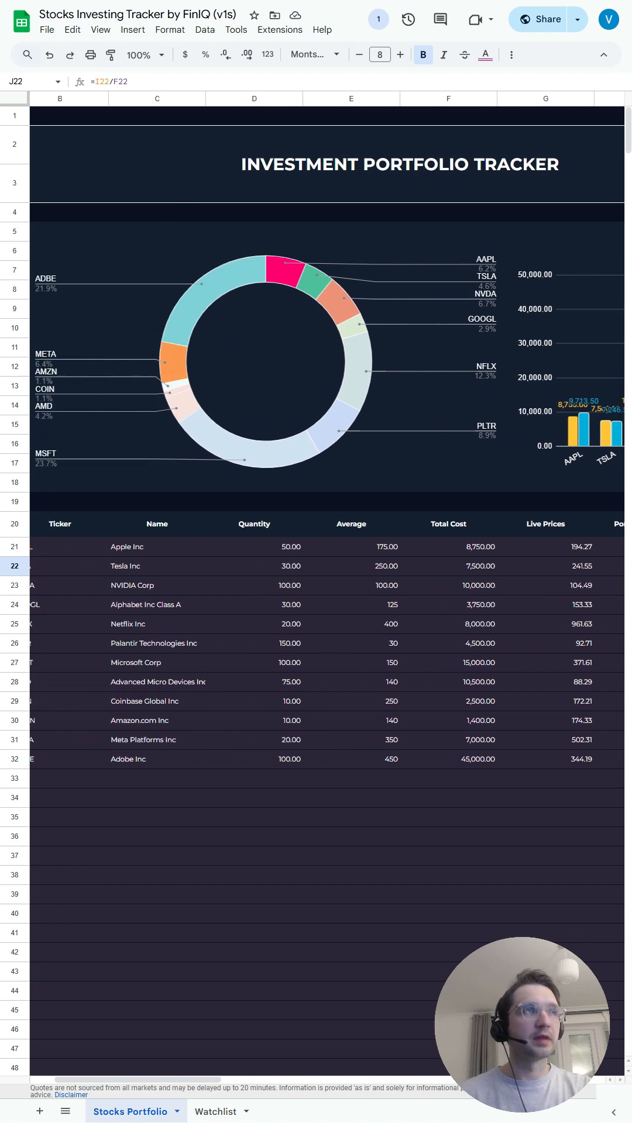